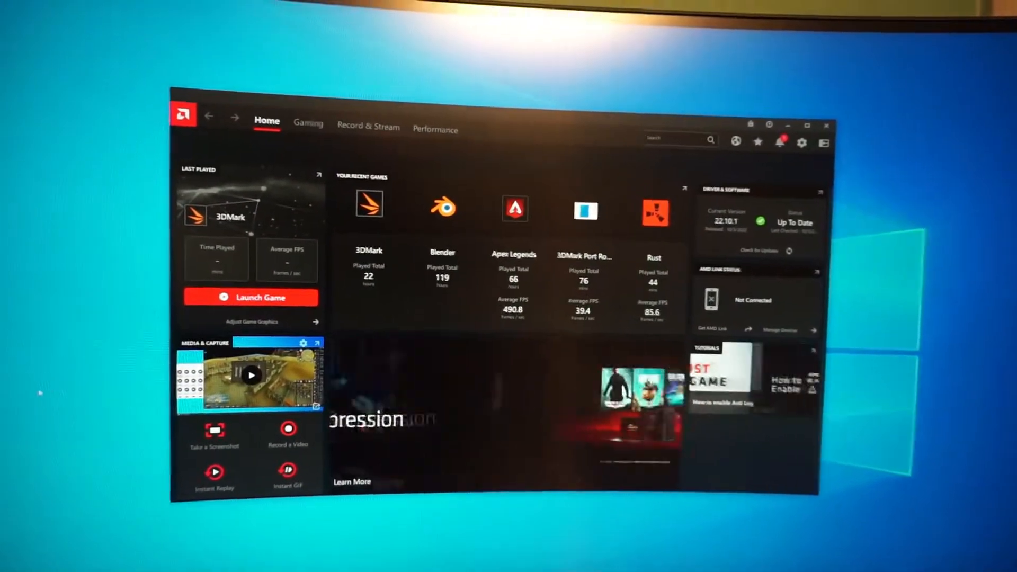
Show Performance metrics, then the Tuning page with Custom manual tuning for the RX 6800 XT.
click(434, 130)
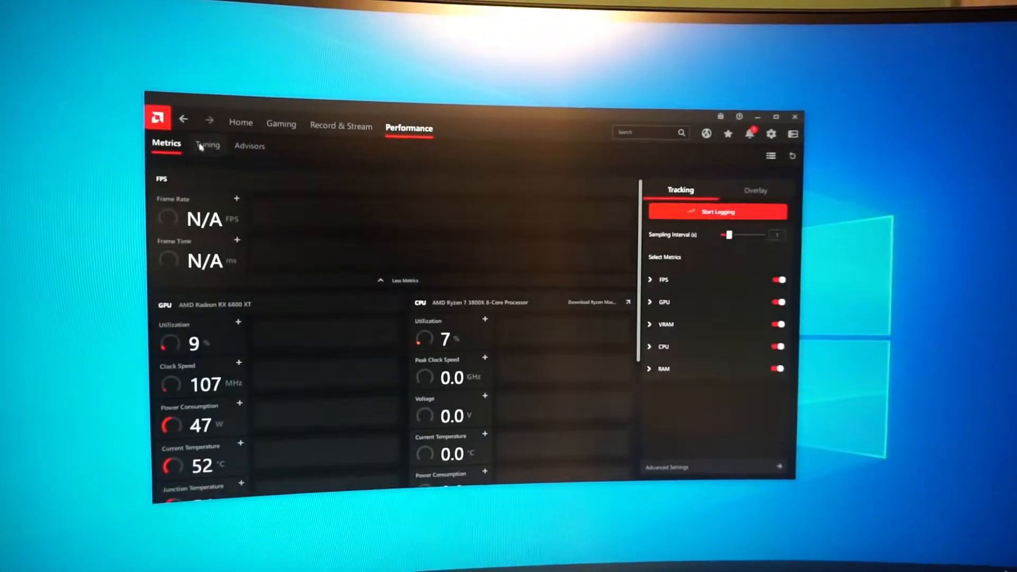
click(208, 145)
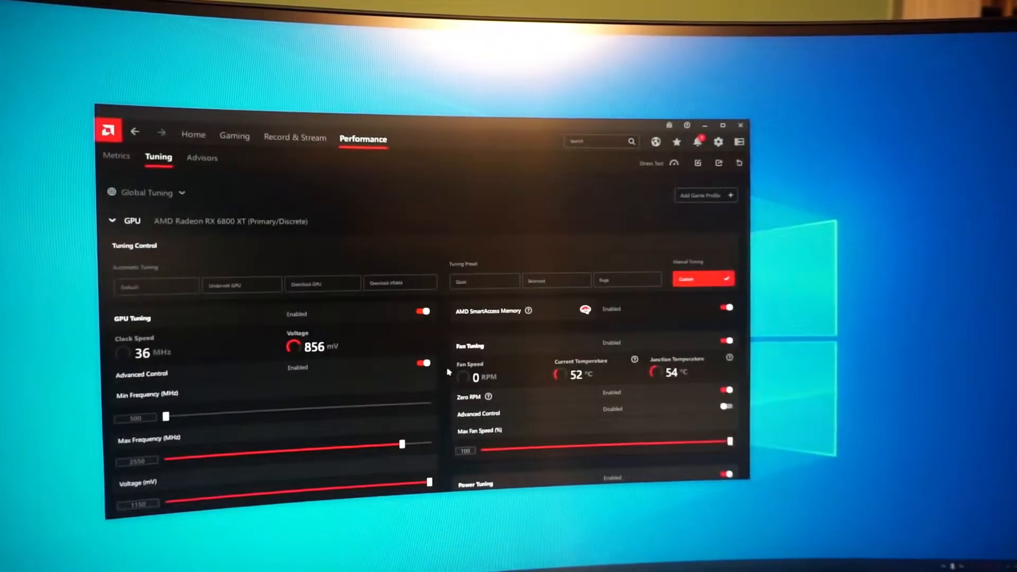
scroll(down, 3)
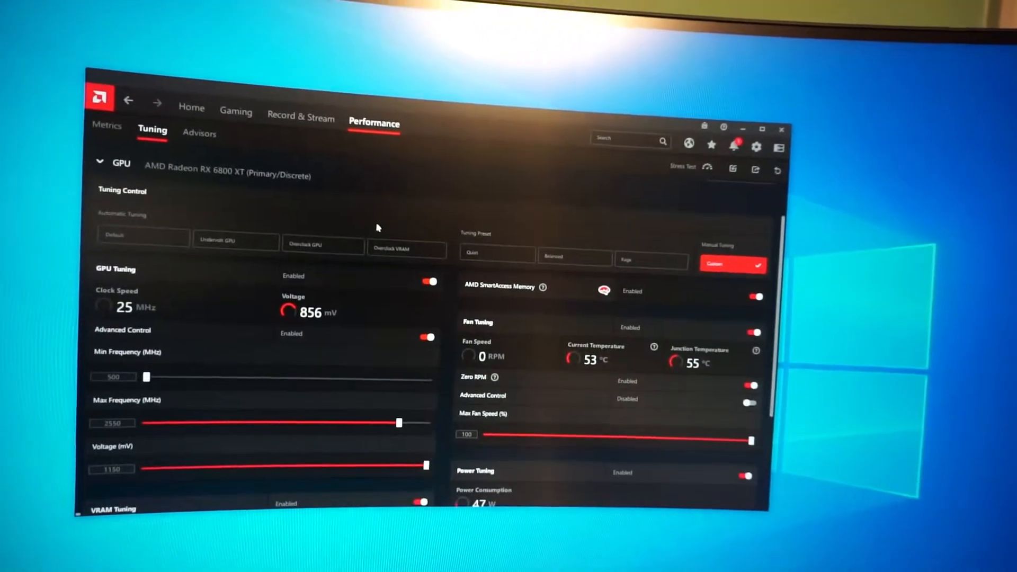
scroll(down, 3)
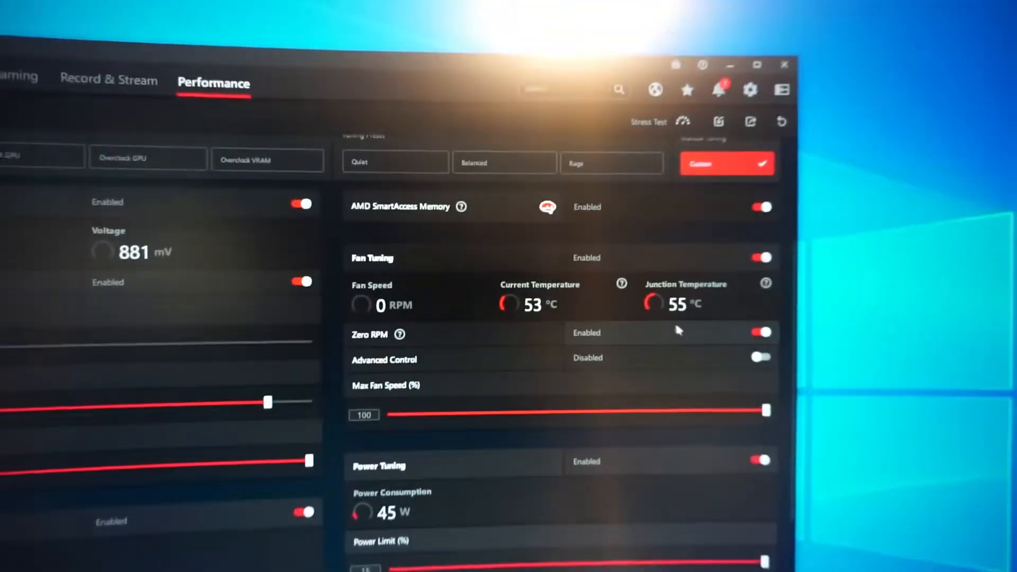
Scroll down the Tuning page before bringing up 3DMark's Port Royal, Time Spy, Fire Strike list.
scroll(down, 3)
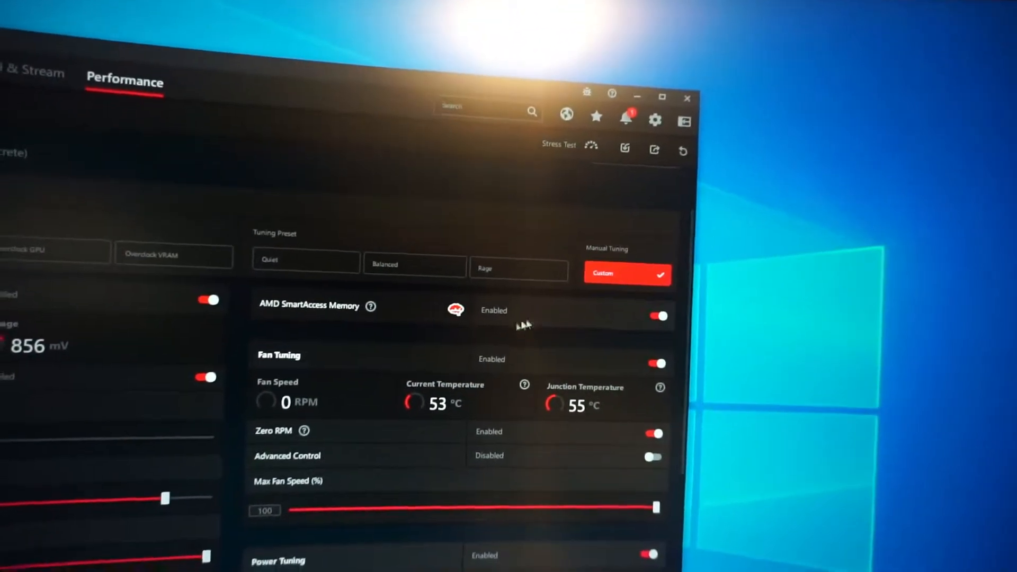
scroll(down, 3)
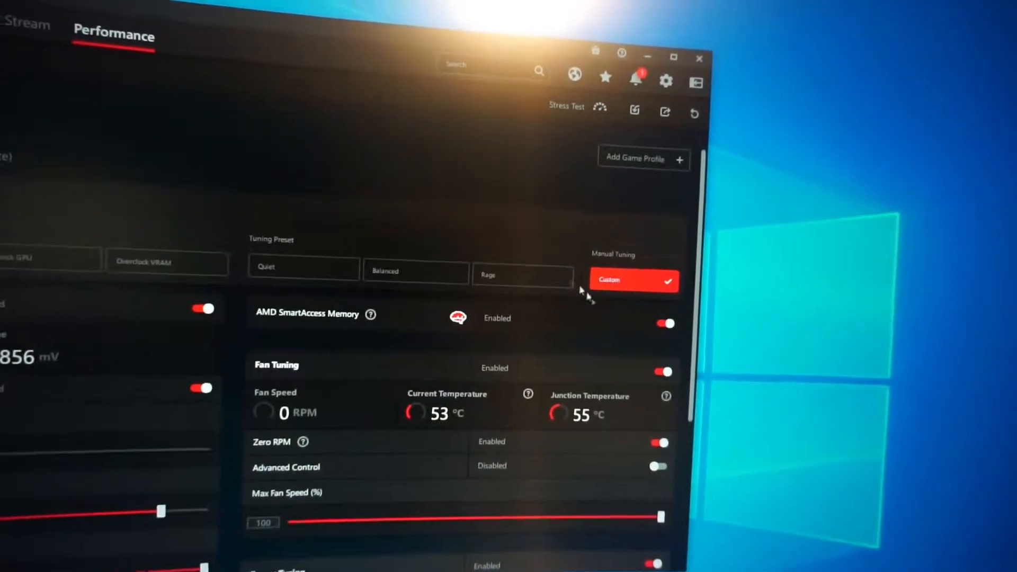
scroll(down, 3)
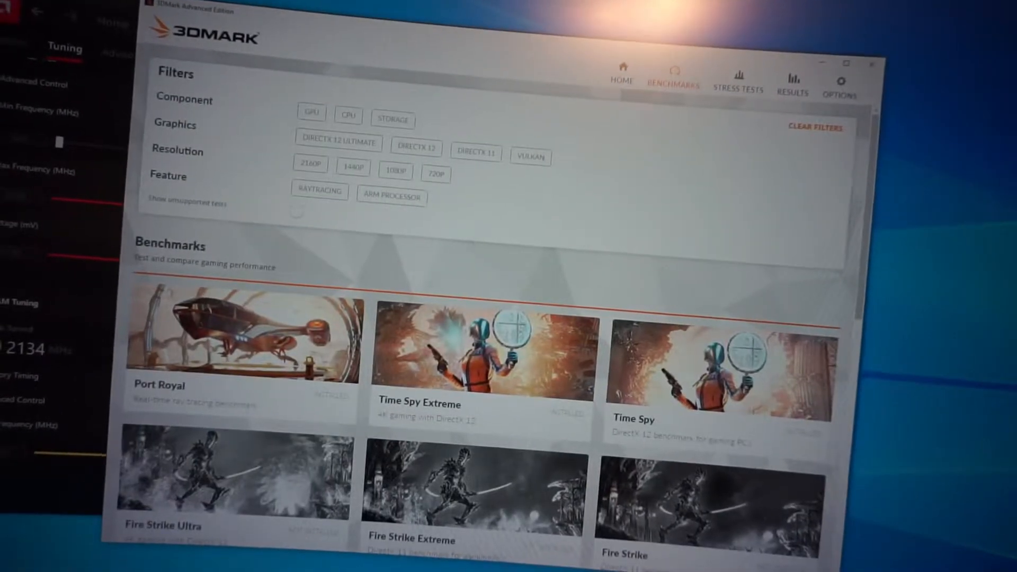
Bring the Radeon Software Tuning page back in front of 3DMark.
click(237, 331)
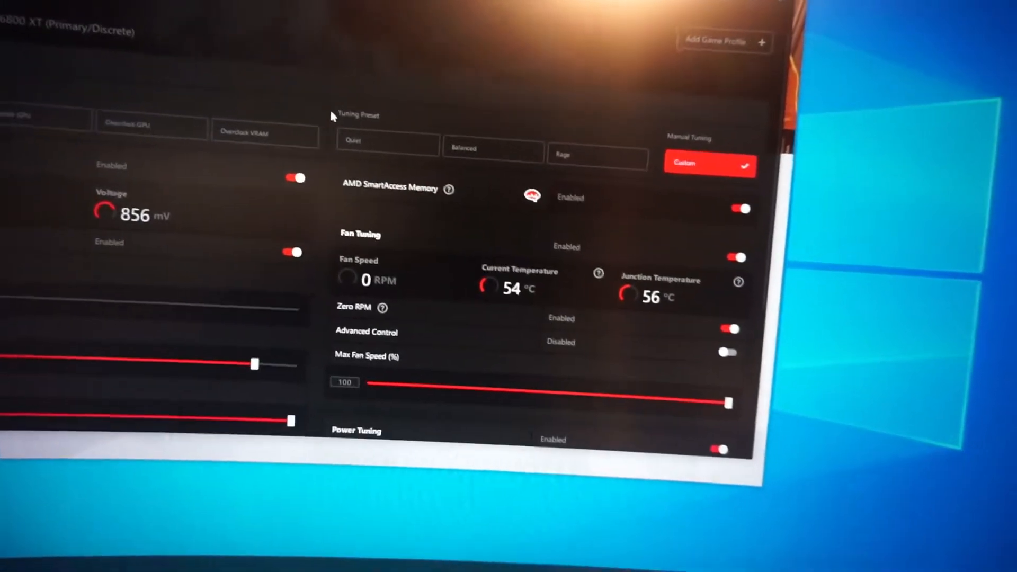
Scroll to GPU Tuning and raise Min Frequency from 500 to 1410 MHz, unapplied.
scroll(down, 3)
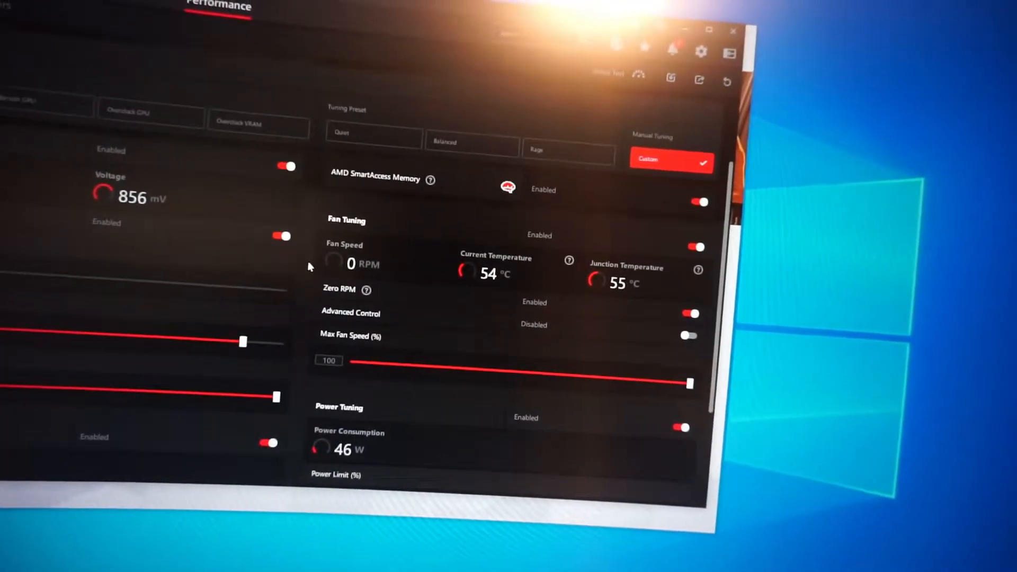
scroll(down, 3)
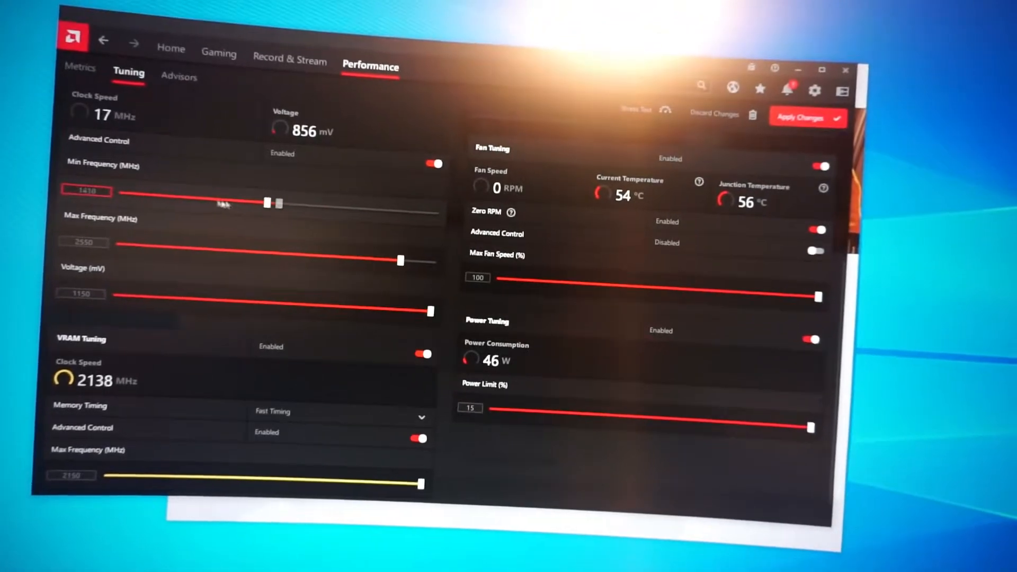
Drag Min Frequency up to about 2414 MHz, below the 2550 MHz maximum.
drag(273, 202, 355, 201)
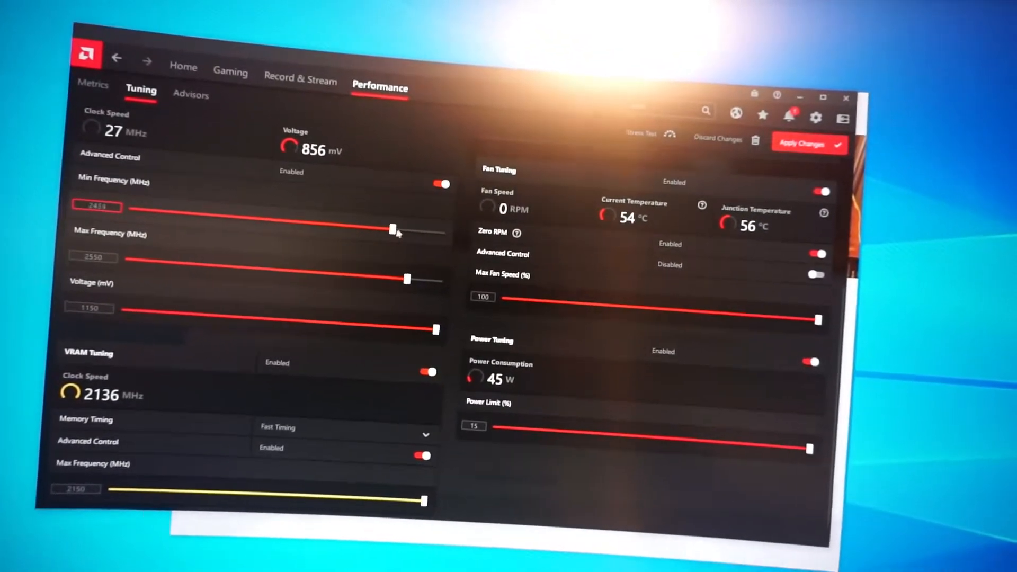
drag(392, 230, 123, 221)
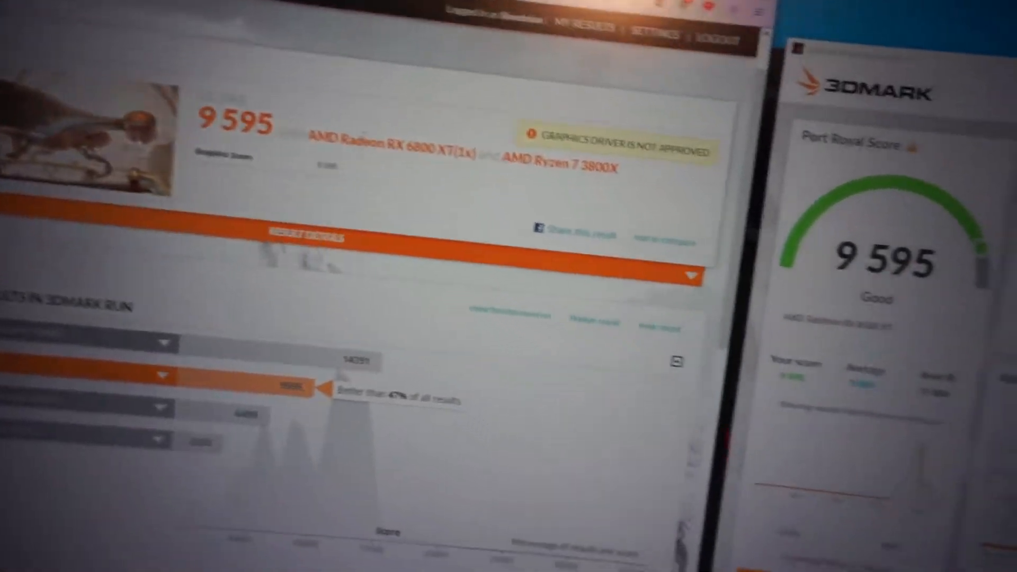
Open the 9,595 Port Royal score on the 3DMark results website.
click(595, 64)
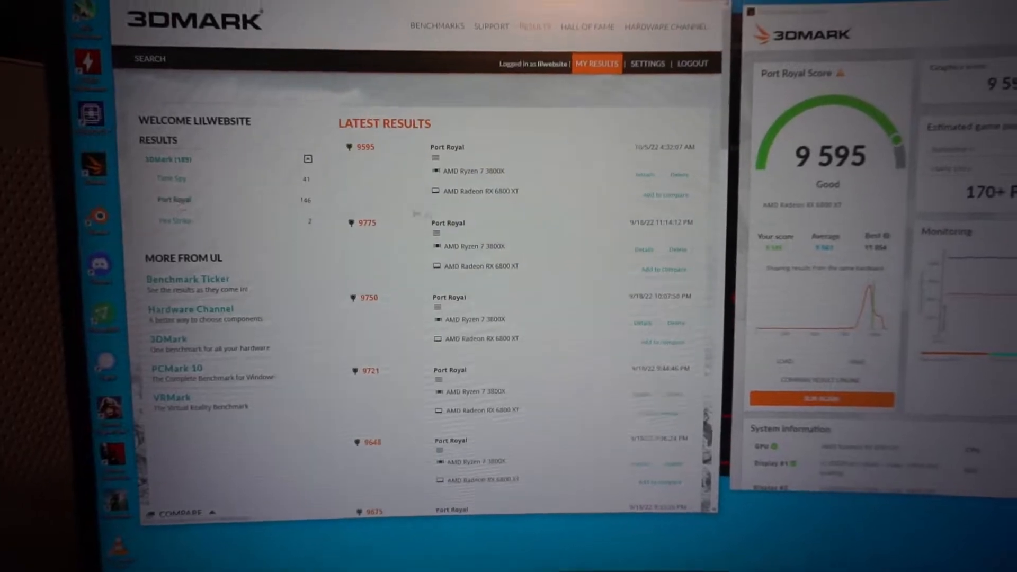
Scroll through page 1 of Port Royal-only results down to scores around 9,366–9,379.
scroll(down, 3)
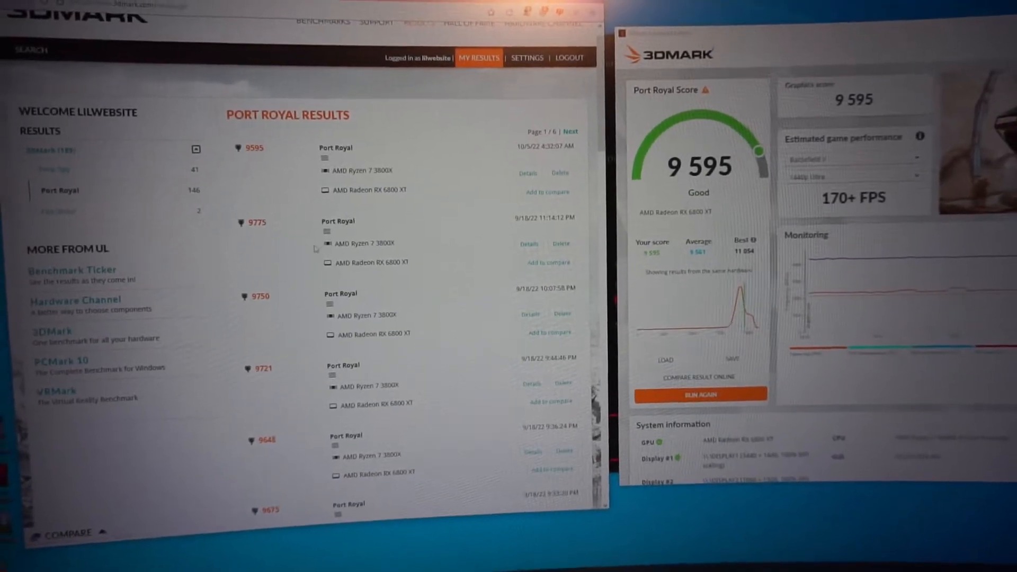
scroll(down, 3)
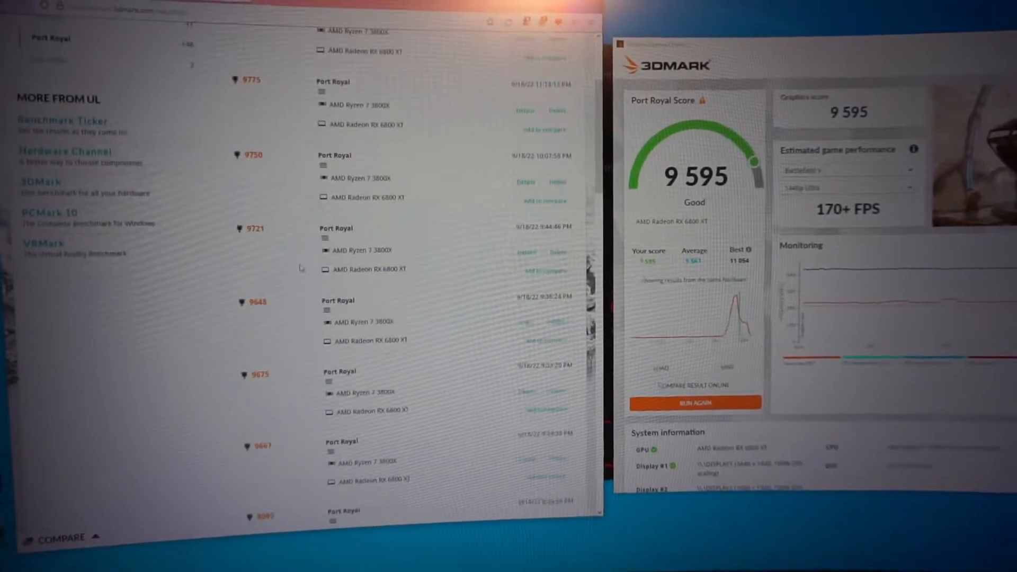
scroll(down, 3)
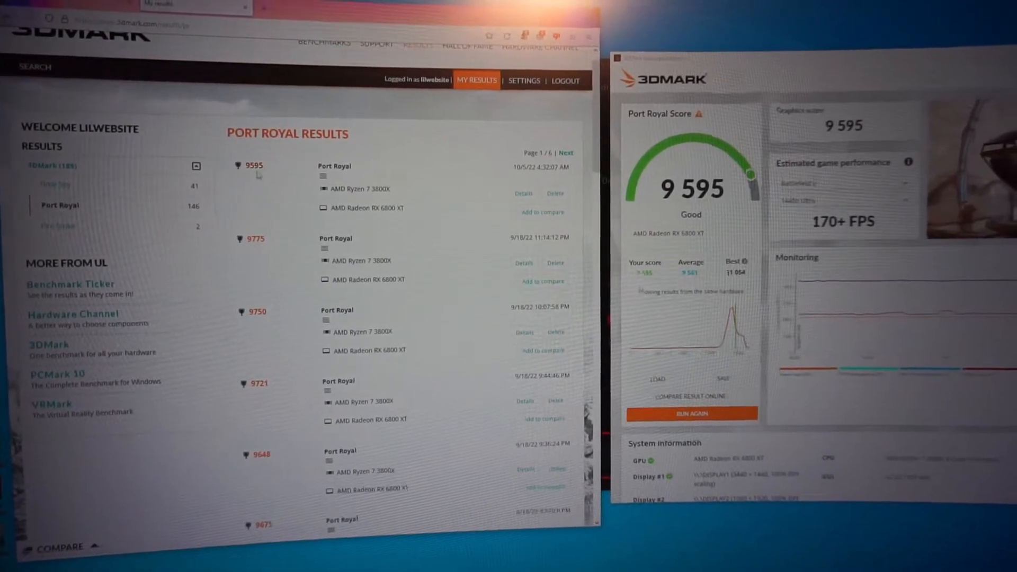
scroll(down, 3)
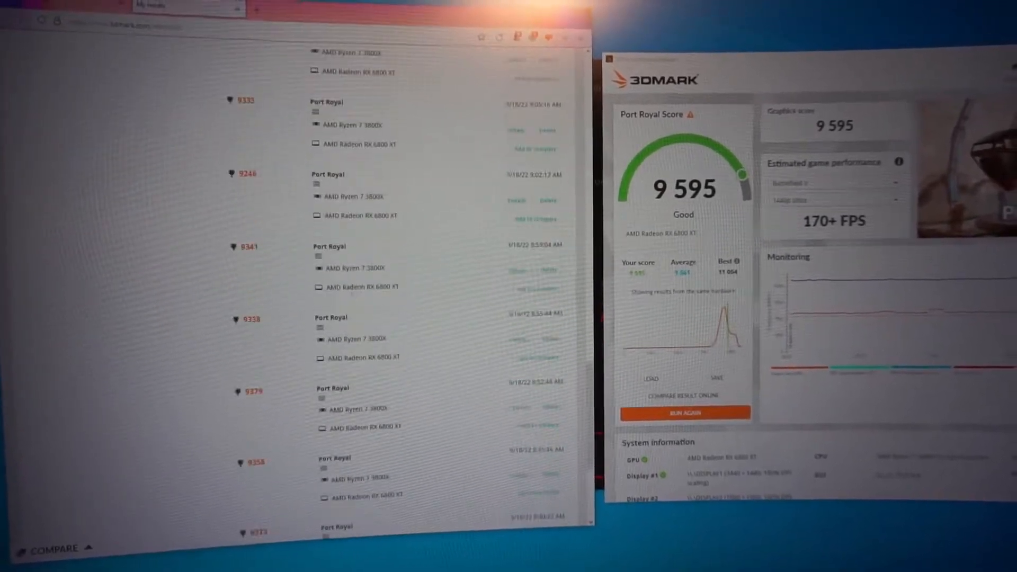
scroll(down, 3)
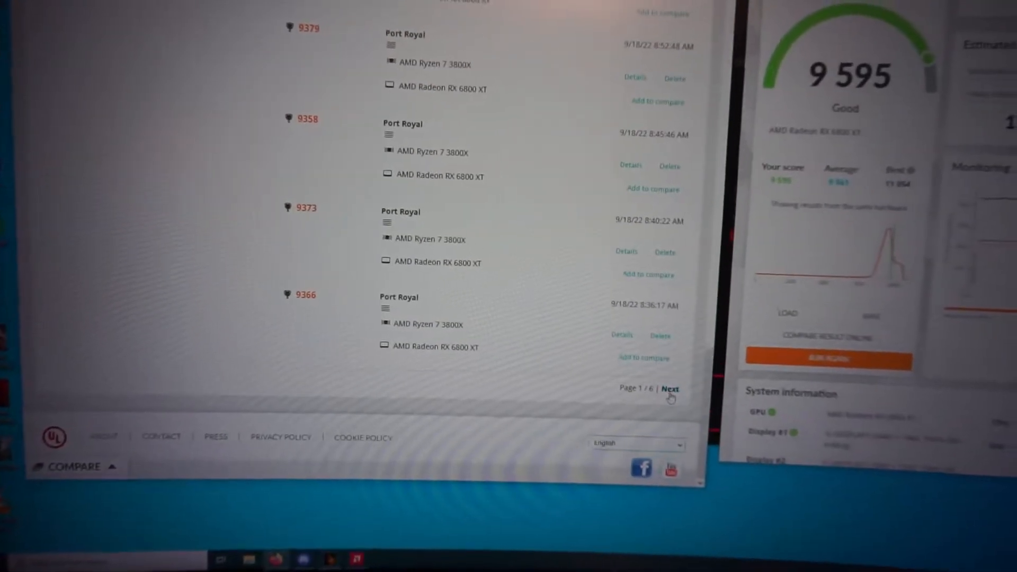
Go to page 2 of 6 of Port Royal results and scroll through January 2021 runs.
click(670, 388)
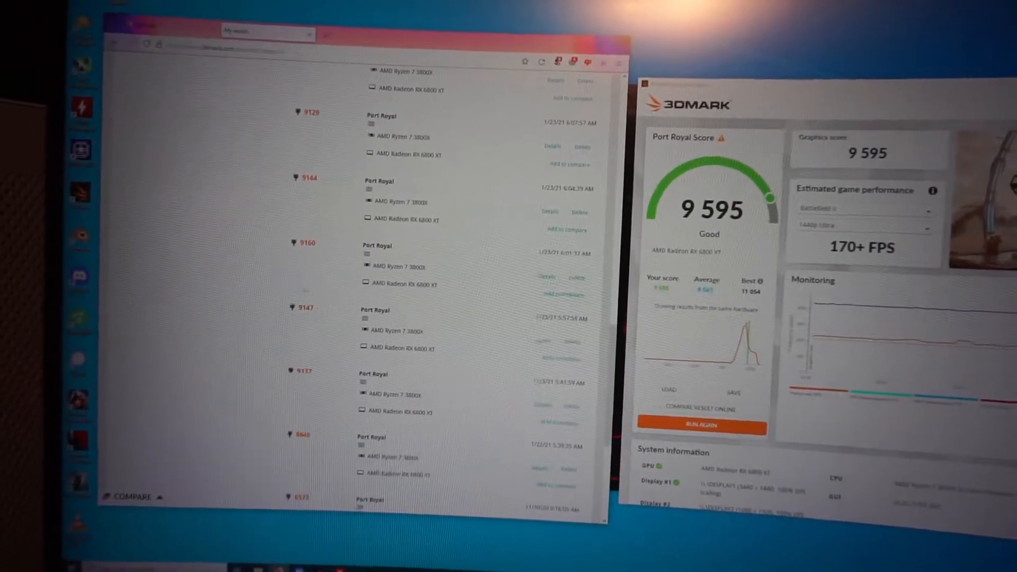
scroll(down, 3)
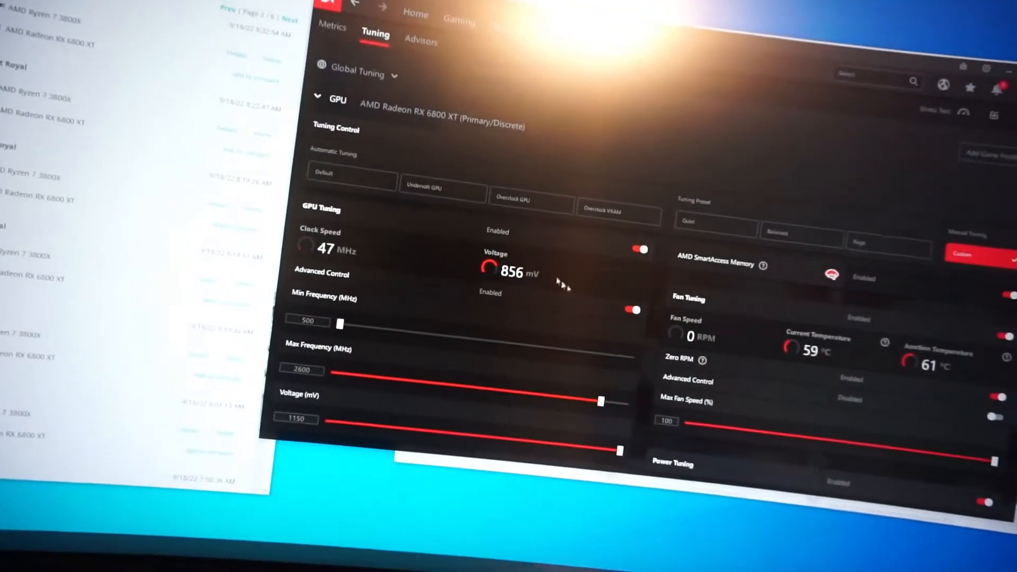
Scroll to Max Frequency and lower it from 2600 to 2597 MHz, unapplied.
scroll(down, 3)
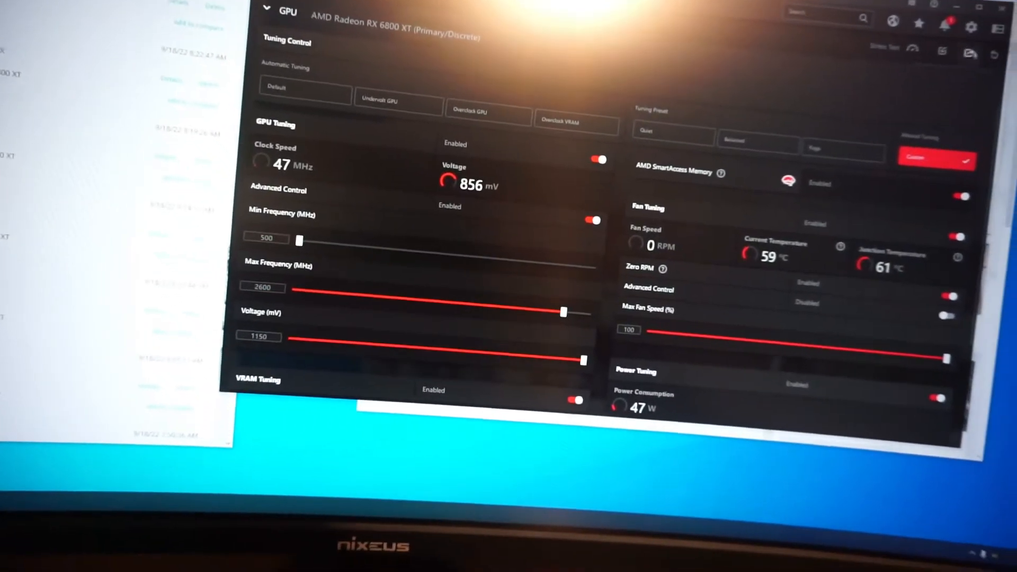
scroll(down, 3)
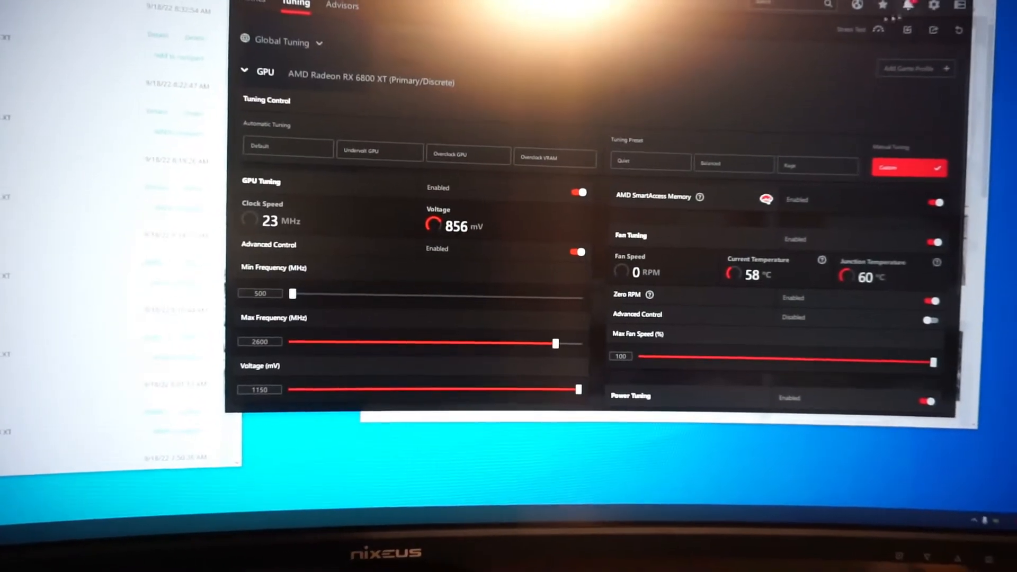
scroll(down, 3)
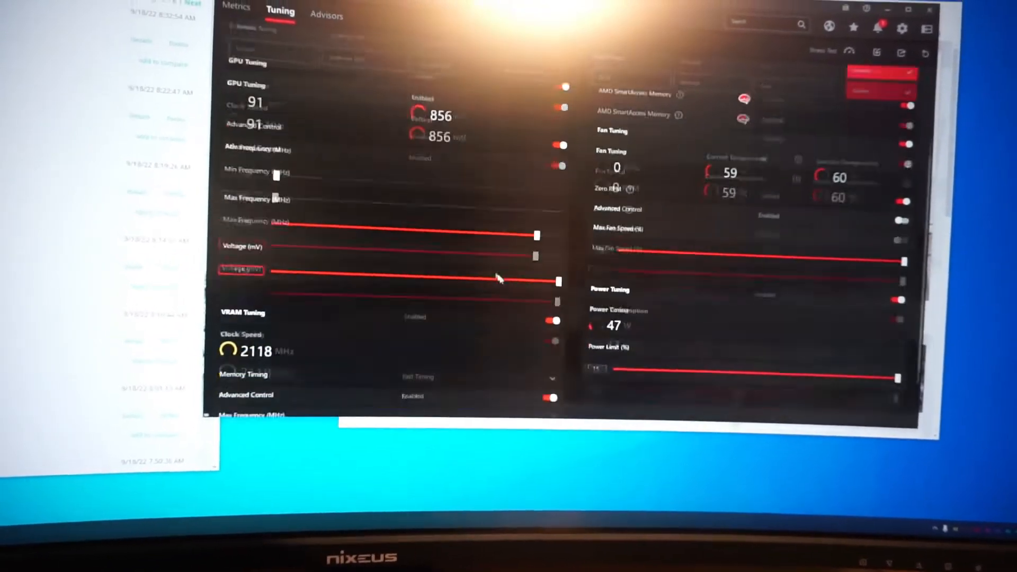
scroll(down, 3)
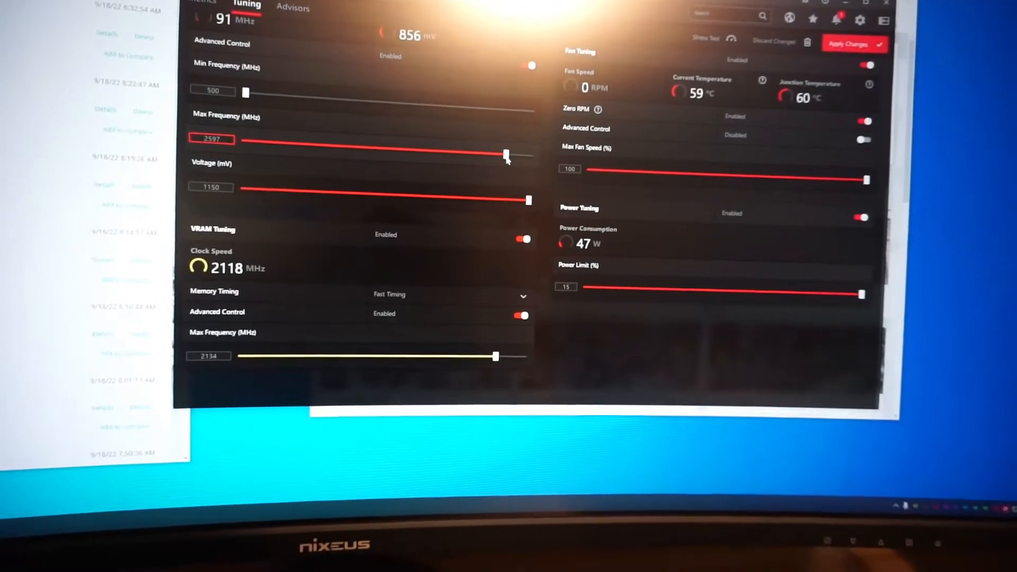